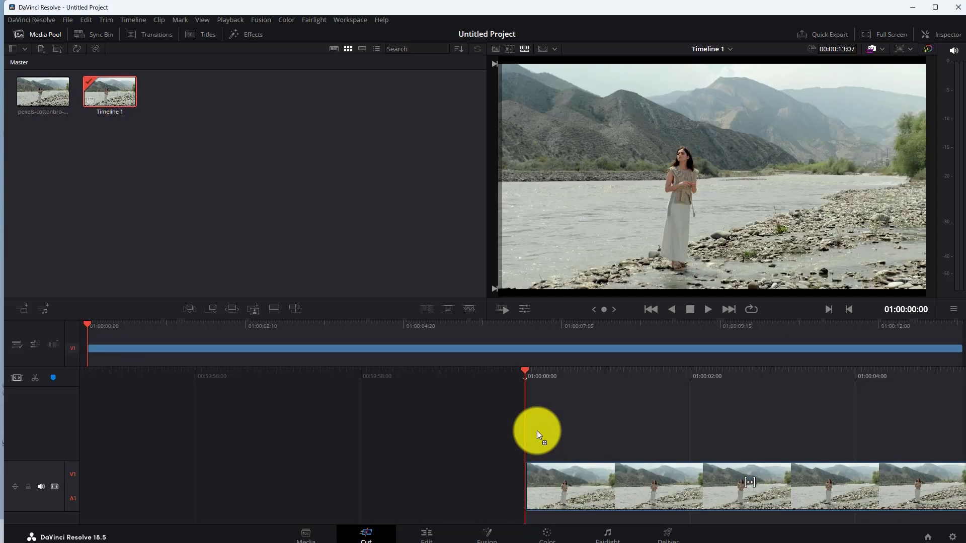
Step: Switch to the Edit page to work with the river clip on the timeline
left_click(426, 535)
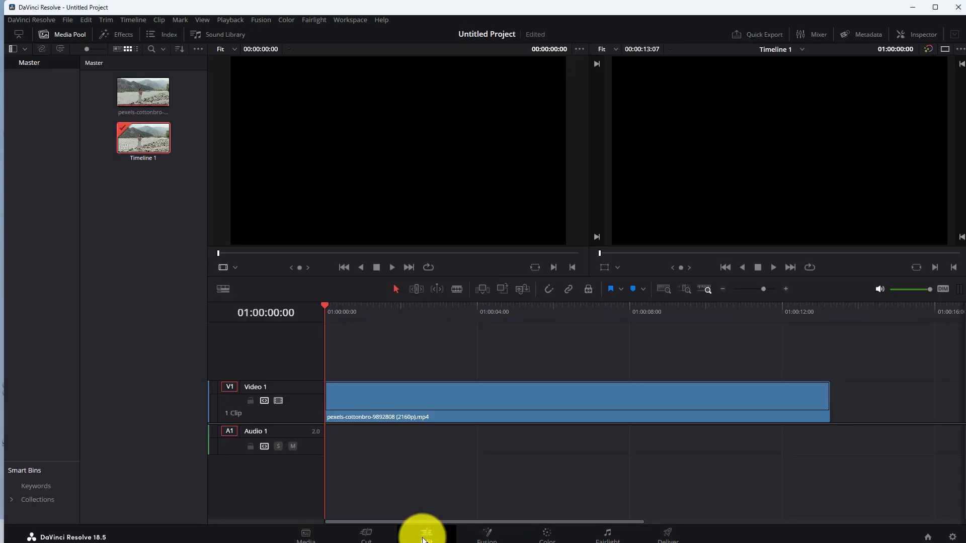
left_click(426, 533)
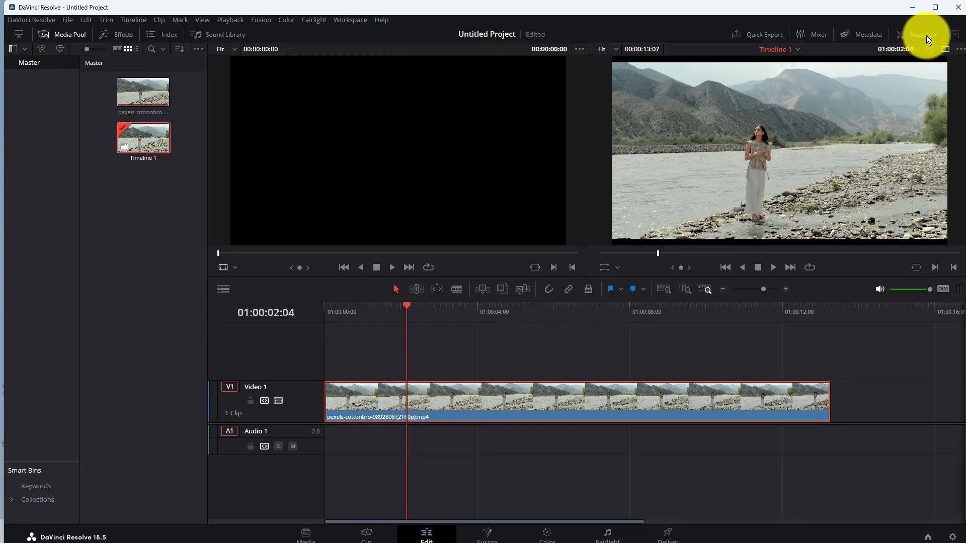
Step: Open the Inspector to reach the clip's Transform properties
left_click(918, 33)
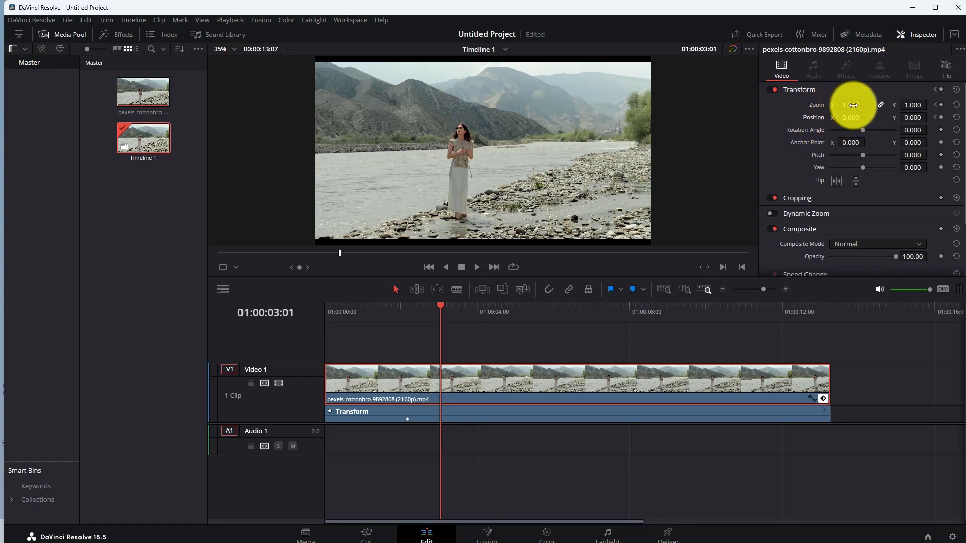
Step: Key Zoom 4.360 and Position X 534, Y -371 to frame the woman
left_click_drag(851, 104, 862, 105)
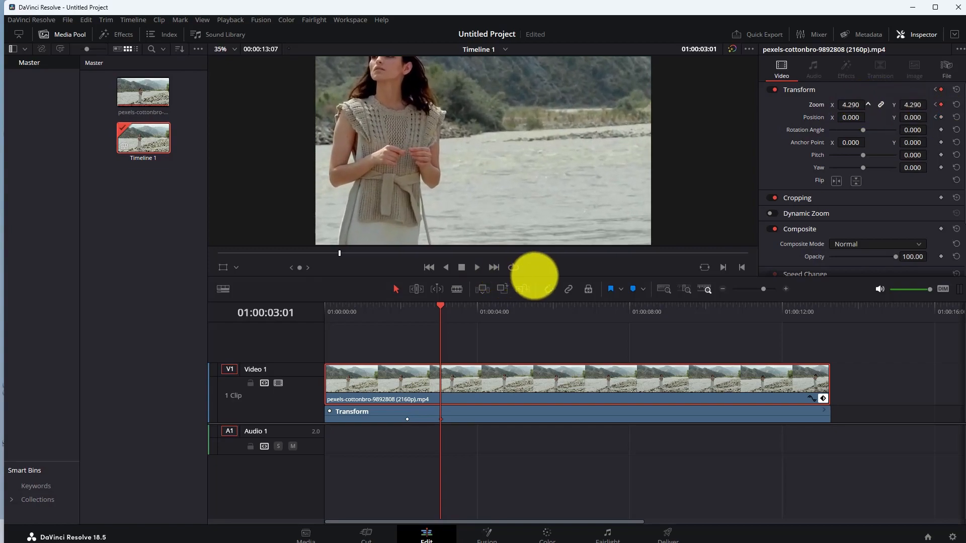
left_click_drag(850, 105, 853, 104)
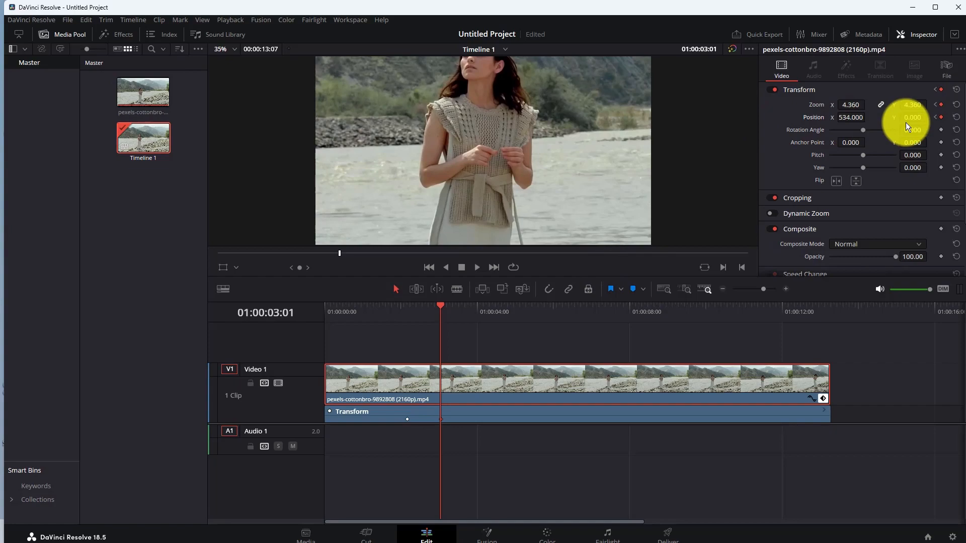
left_click_drag(911, 117, 912, 129)
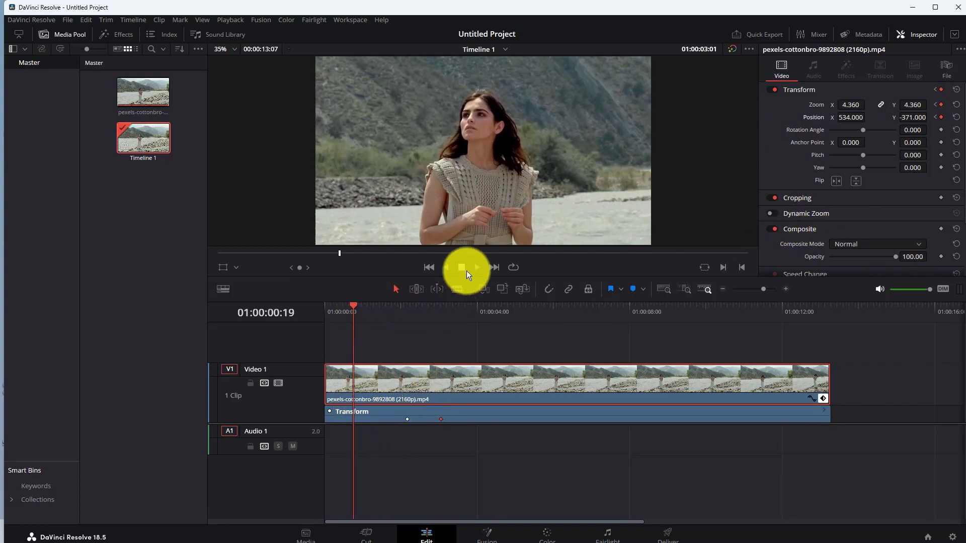
left_click(476, 267)
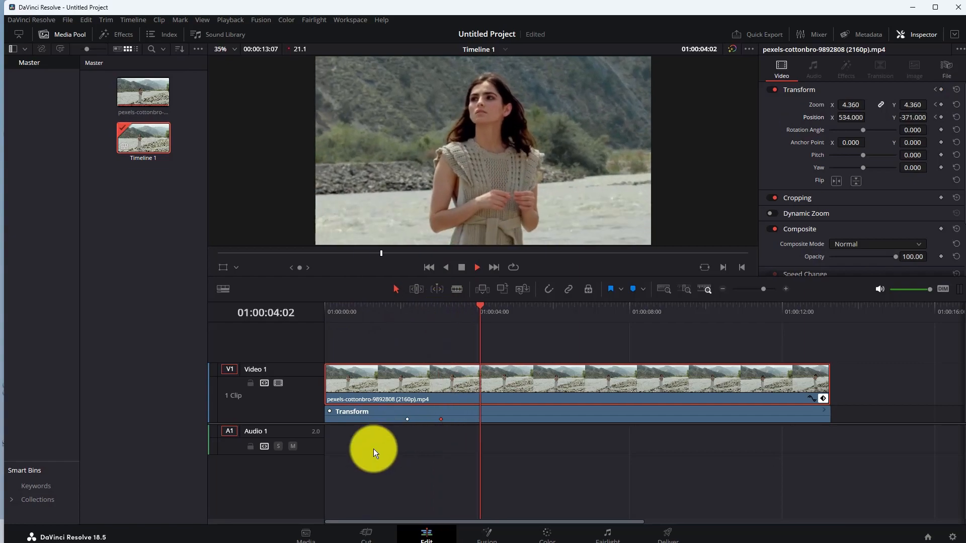
left_click(346, 311)
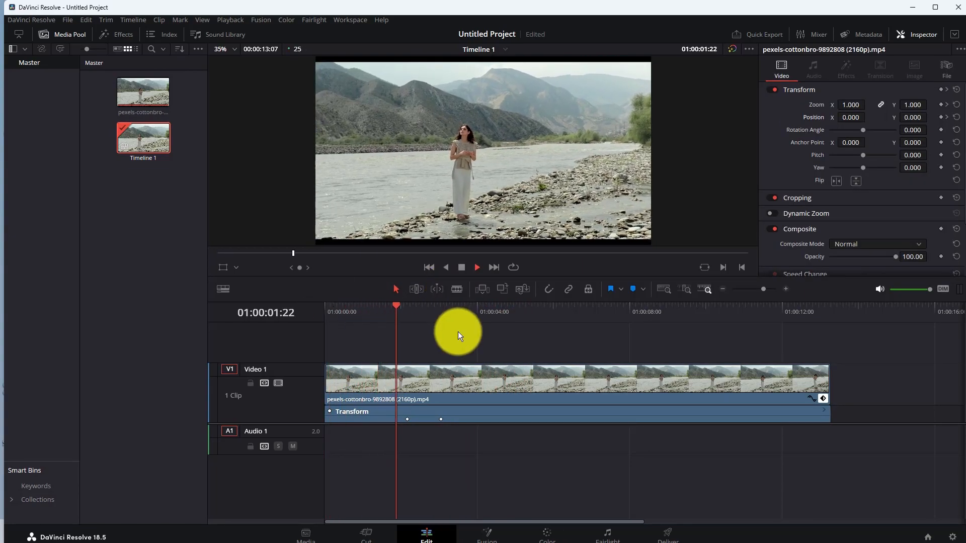
left_click(476, 267)
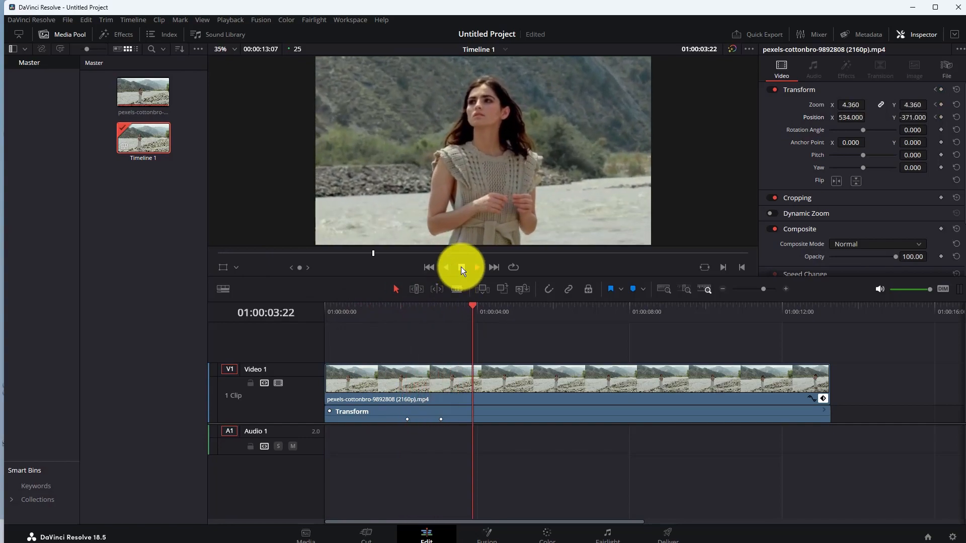
left_click(477, 267)
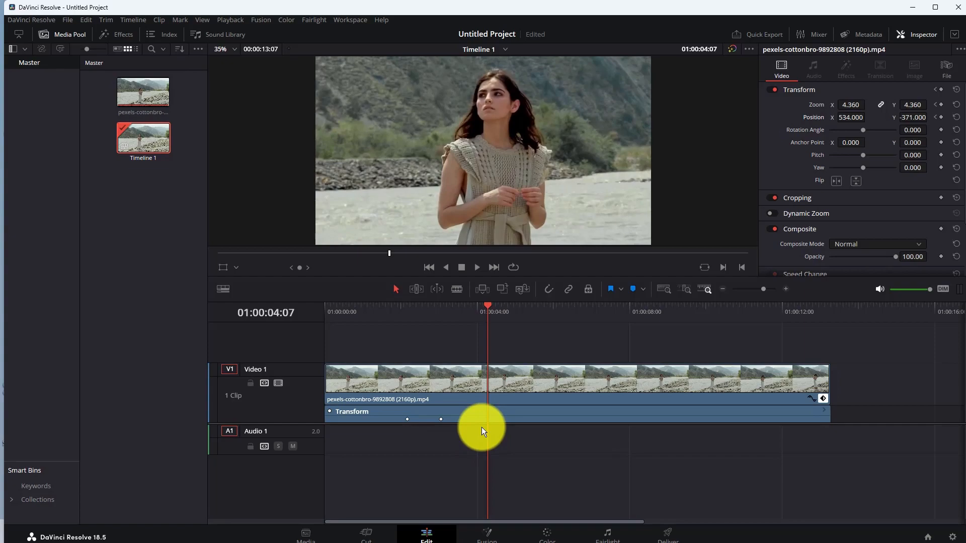
mouse_move(497, 431)
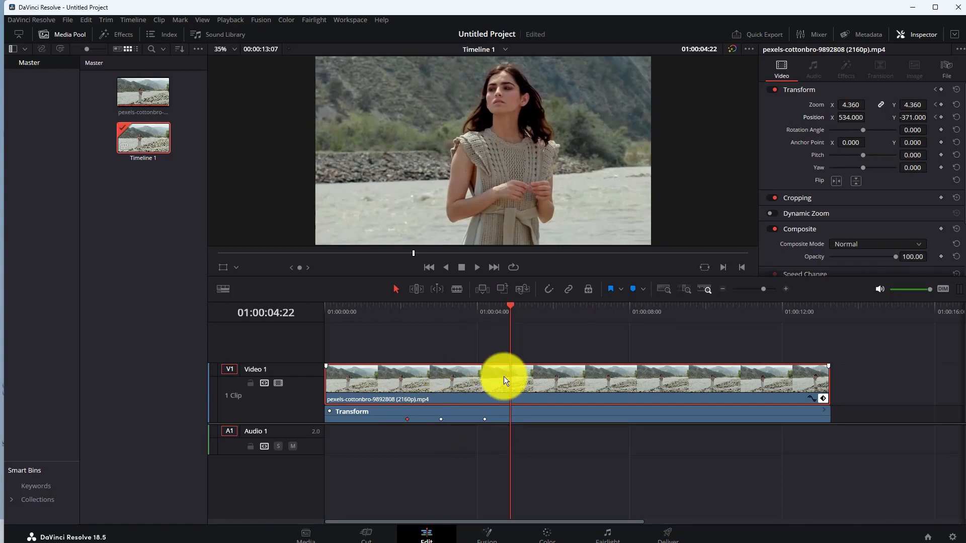
mouse_move(512, 428)
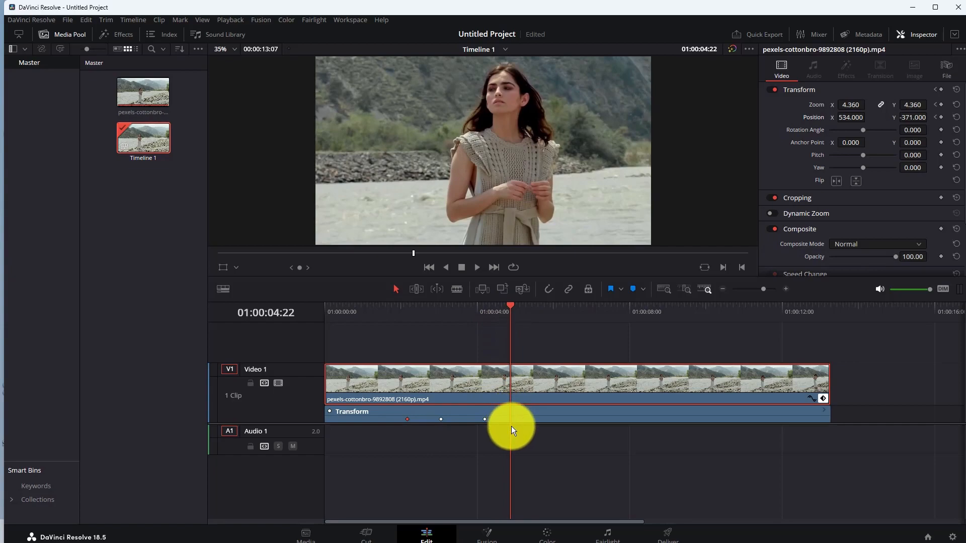